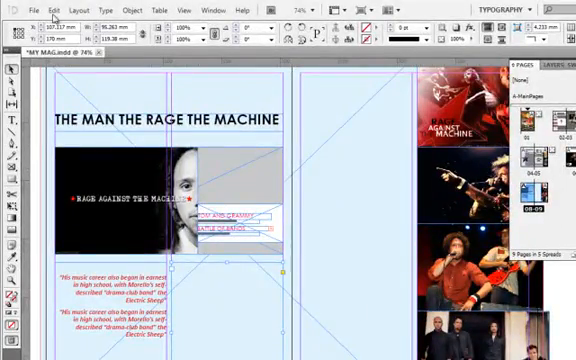
Place the BBC apology Word document from the doc folder onto the spread
click(18, 11)
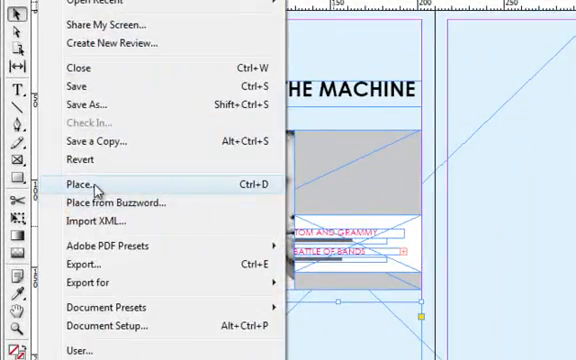
click(75, 184)
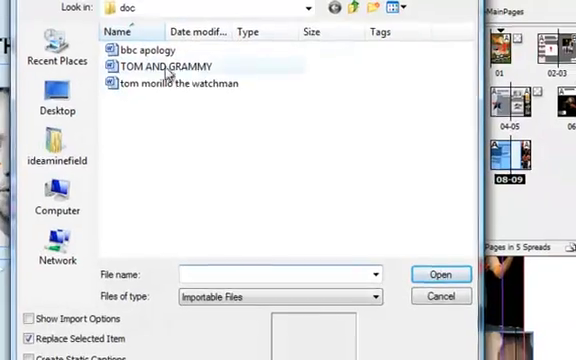
click(154, 51)
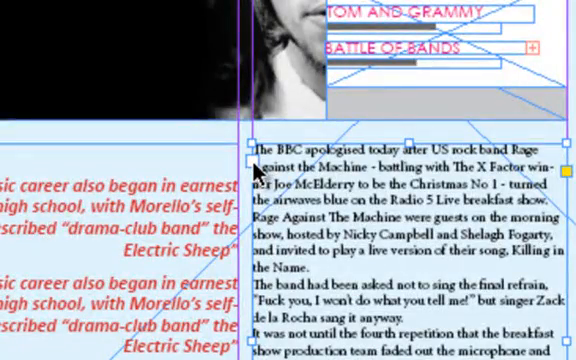
Thread the BBC apology story's overset text into the second column on the facing page
scroll(down, 3)
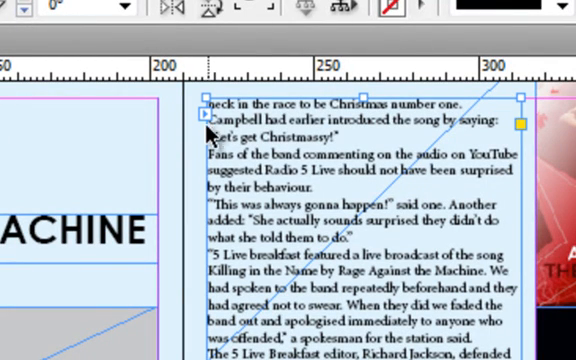
scroll(down, 3)
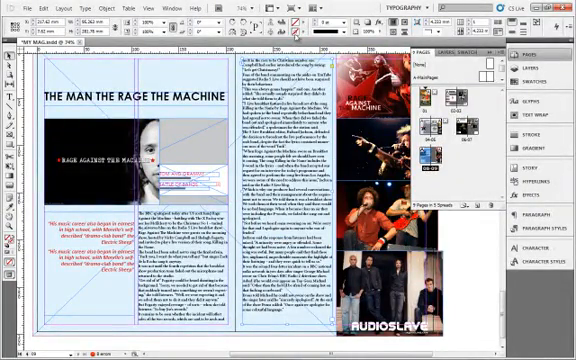
click(130, 10)
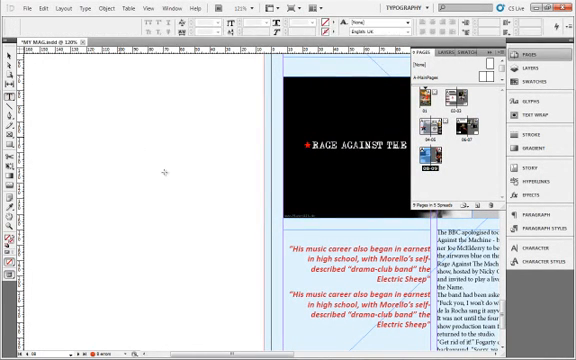
Zoom into the spread with the UNION TOWN and SOLIDARITY song-notes frame
drag(120, 130, 235, 185)
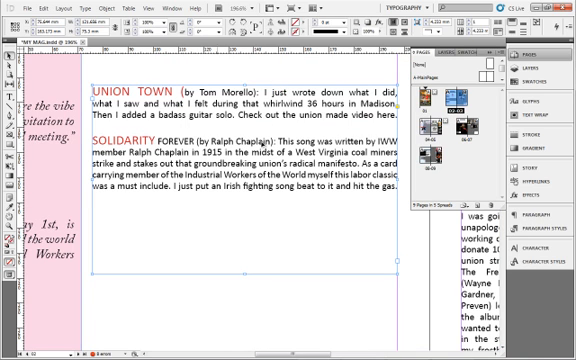
Open Text Frame Options for the UNION TOWN frame, showing one column, 5 mm gutter
click(92, 10)
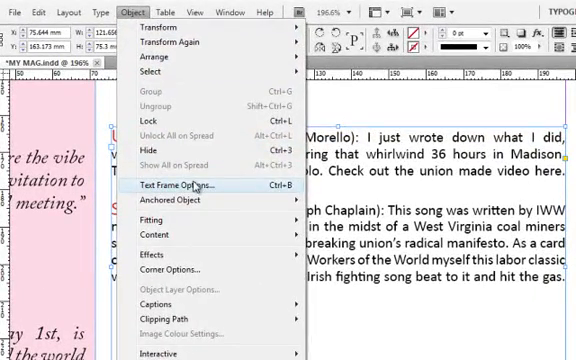
click(192, 185)
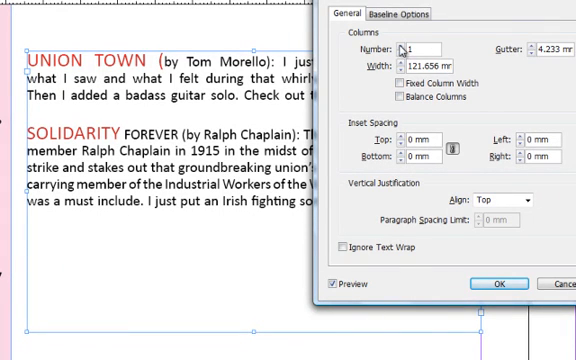
click(410, 49)
text(5)
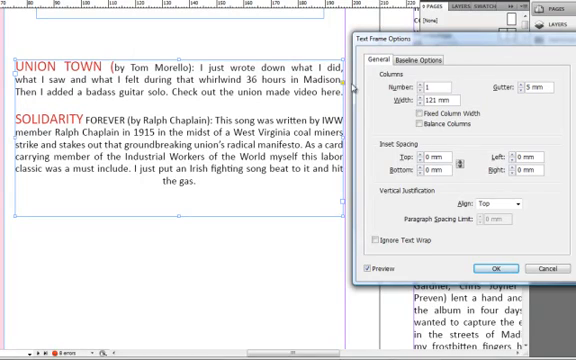
mouse_move(137, 191)
text(118)
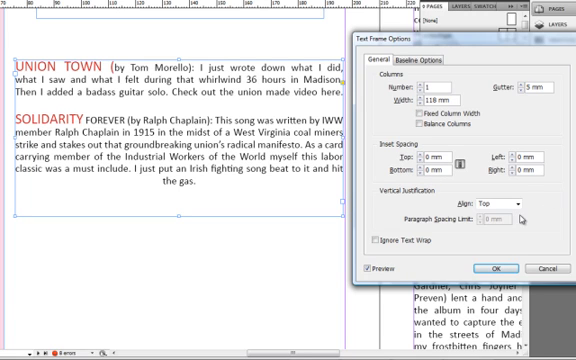
mouse_move(307, 127)
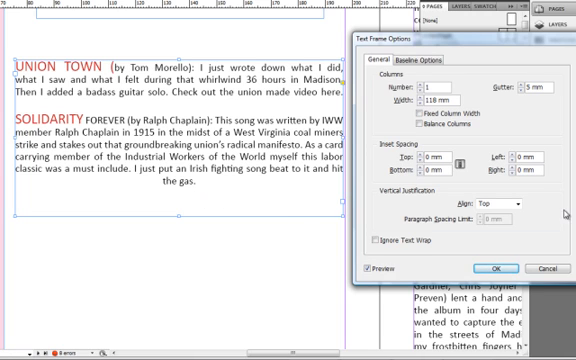
Set the Union Town frame's vertical justification to Justify
click(510, 201)
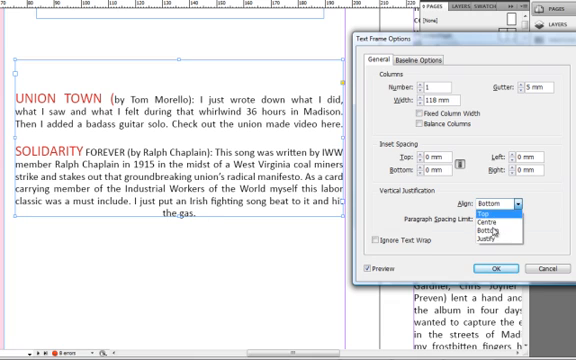
click(490, 224)
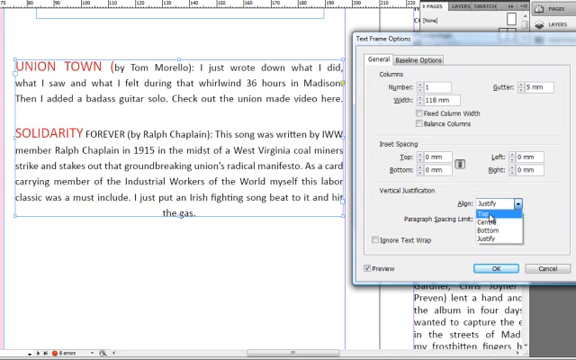